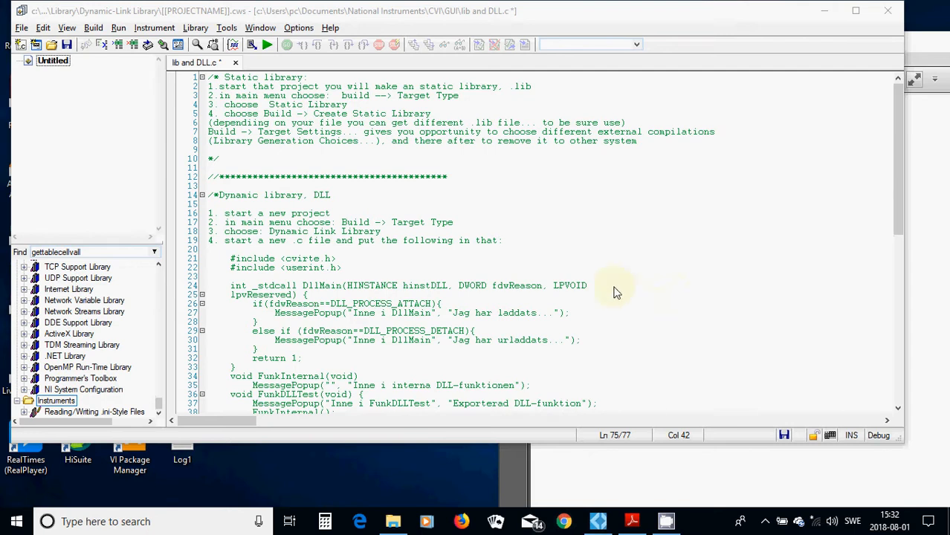
mouse_move(590, 257)
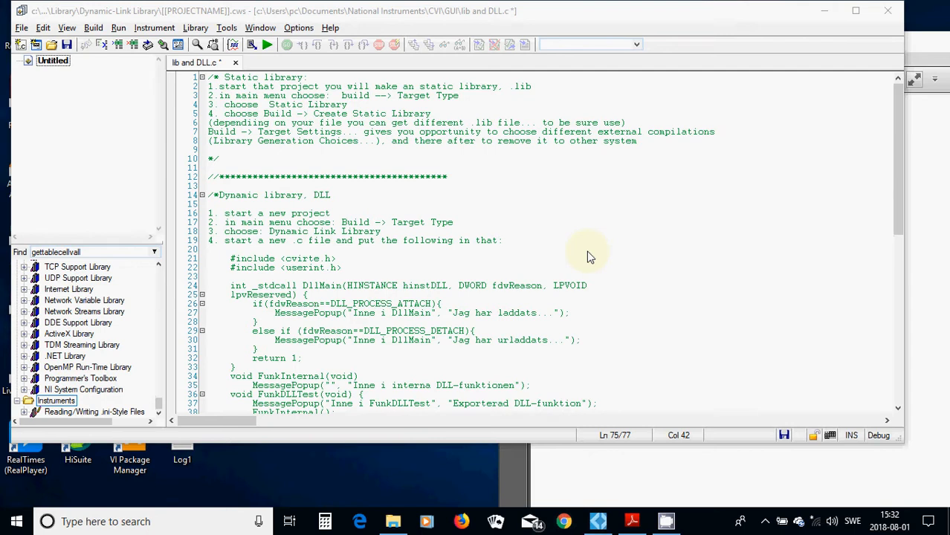
mouse_move(543, 212)
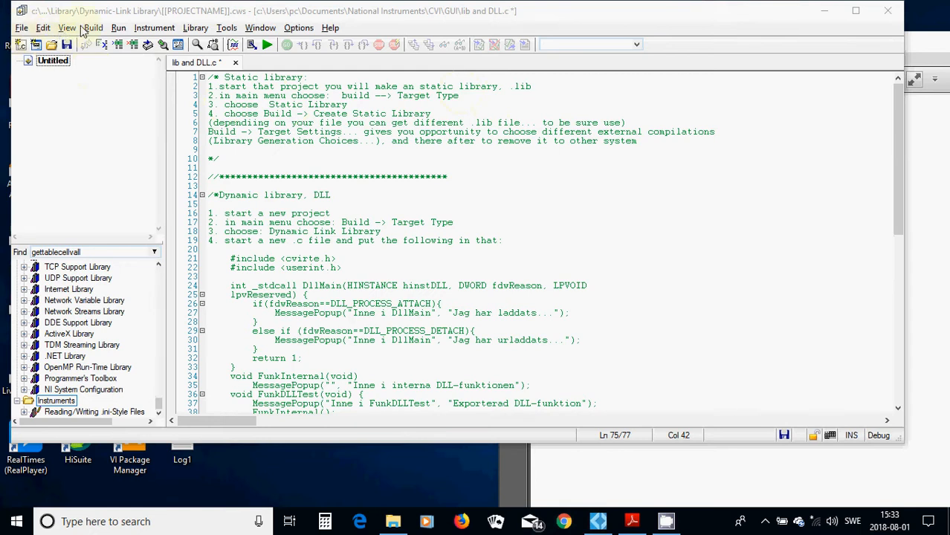
- Fix the misspelling 'dependiing' to 'depending' on line 6 of the static library notes
left_click(92, 27)
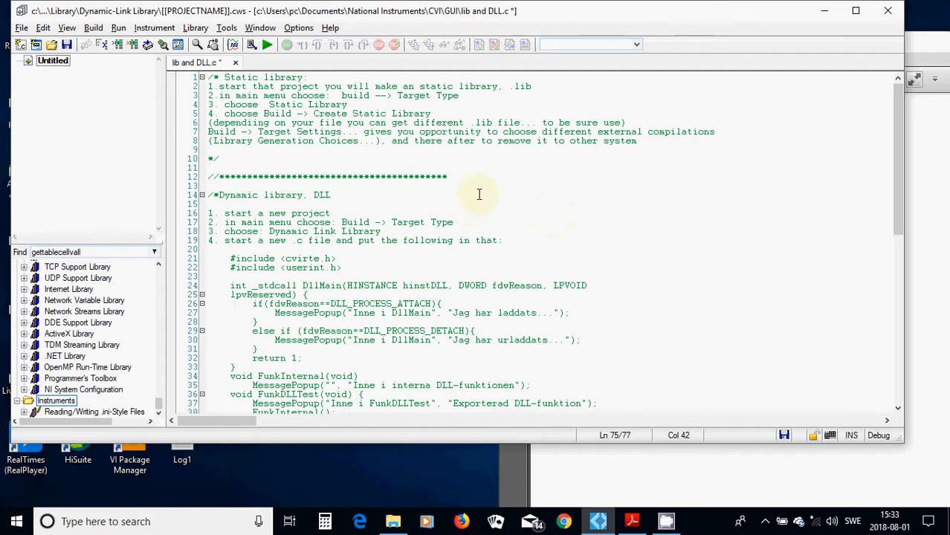
mouse_move(261, 144)
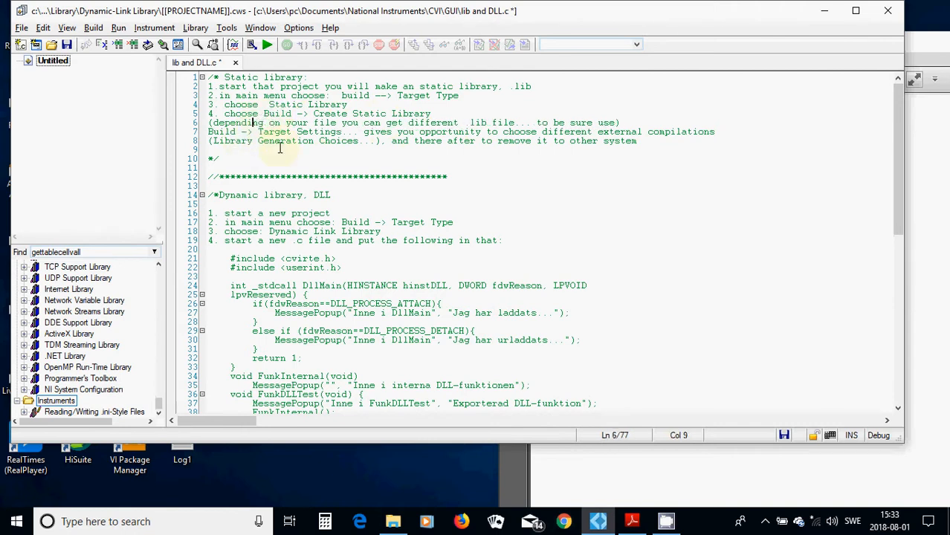
mouse_move(369, 155)
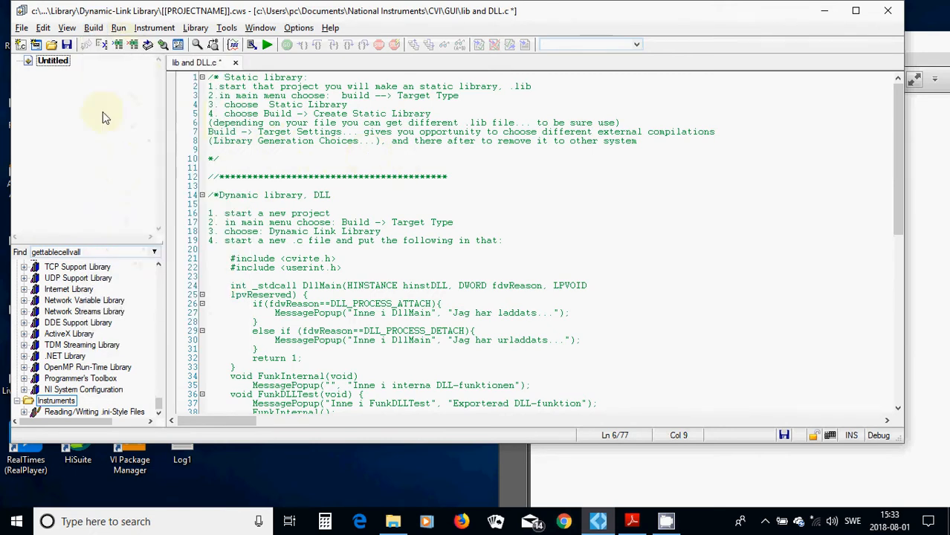
left_click(92, 27)
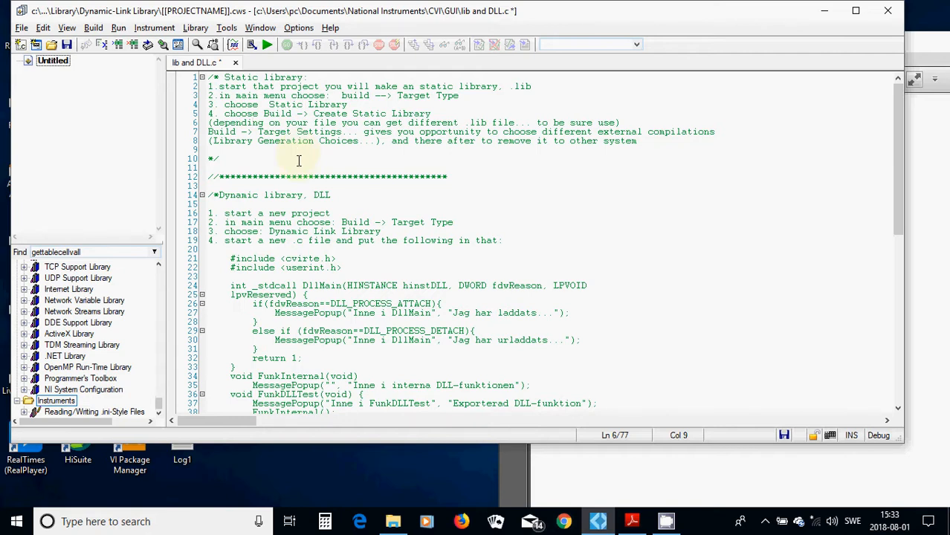
scroll("down", 3)
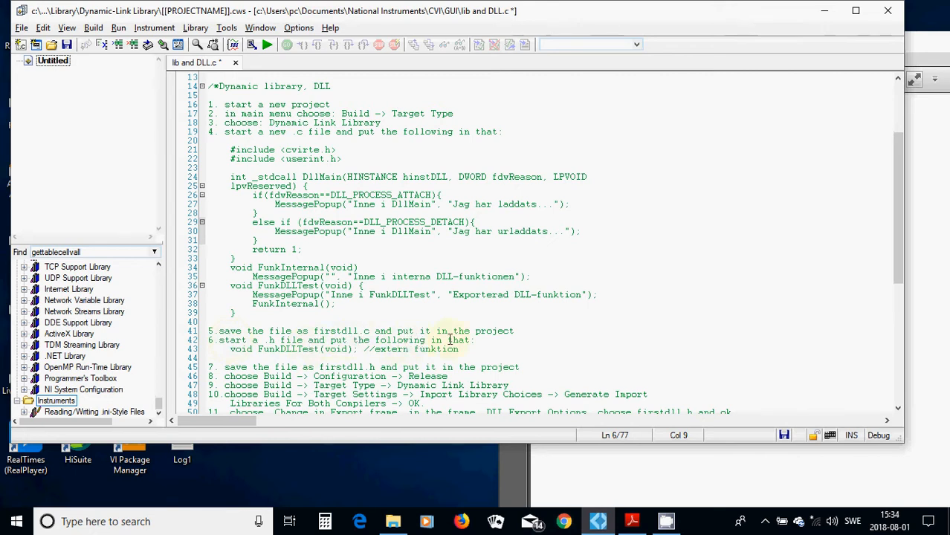
left_click(52, 62)
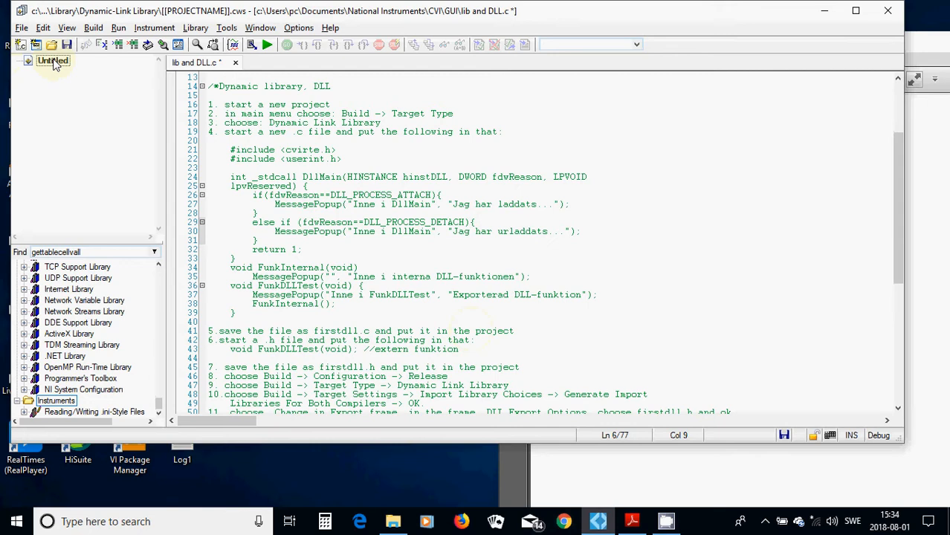
right_click(52, 61)
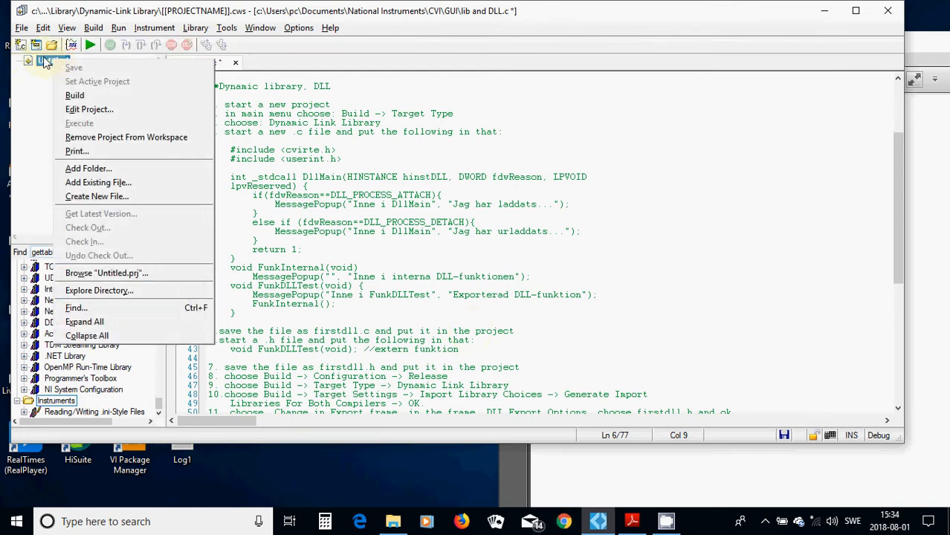
mouse_move(98, 182)
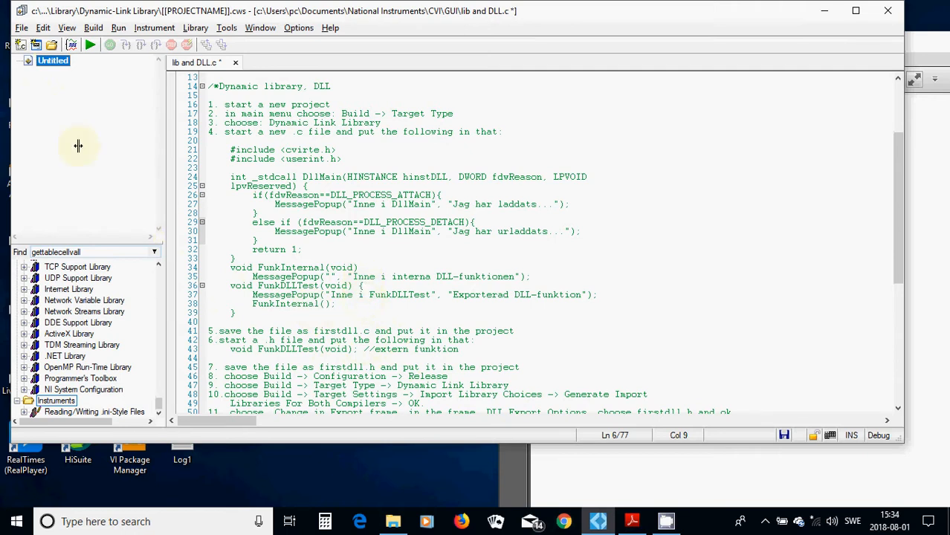
left_click(11, 28)
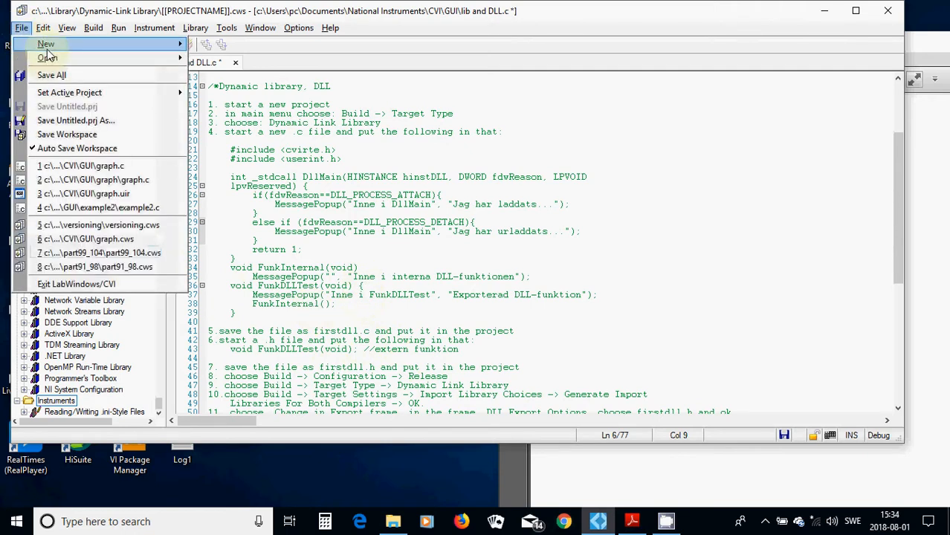
left_click(45, 44)
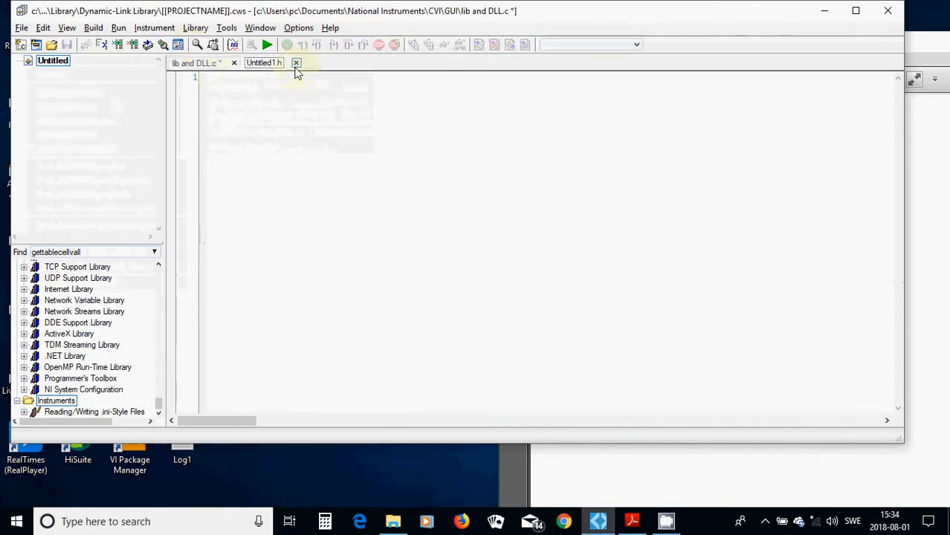
left_click(296, 62)
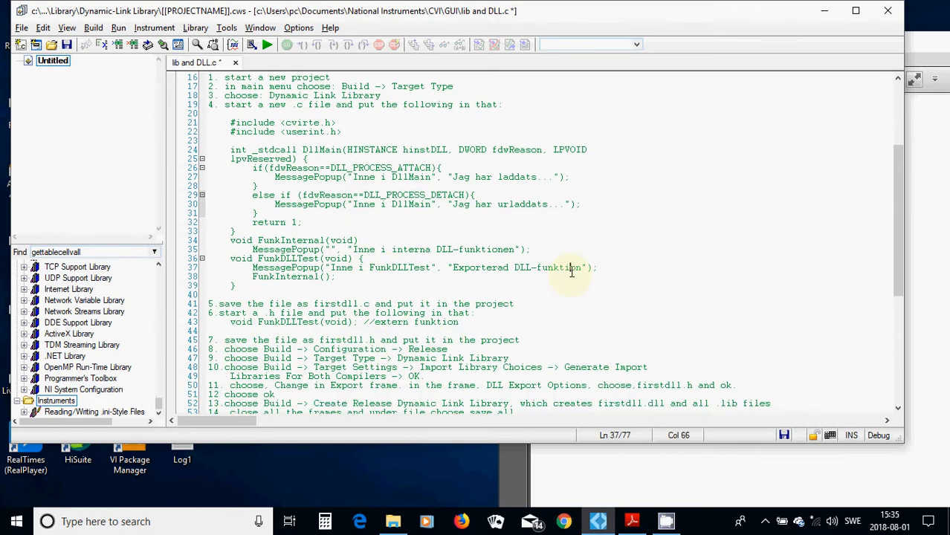
- Scroll through the DLL usage steps and save all open files
scroll("down", 3)
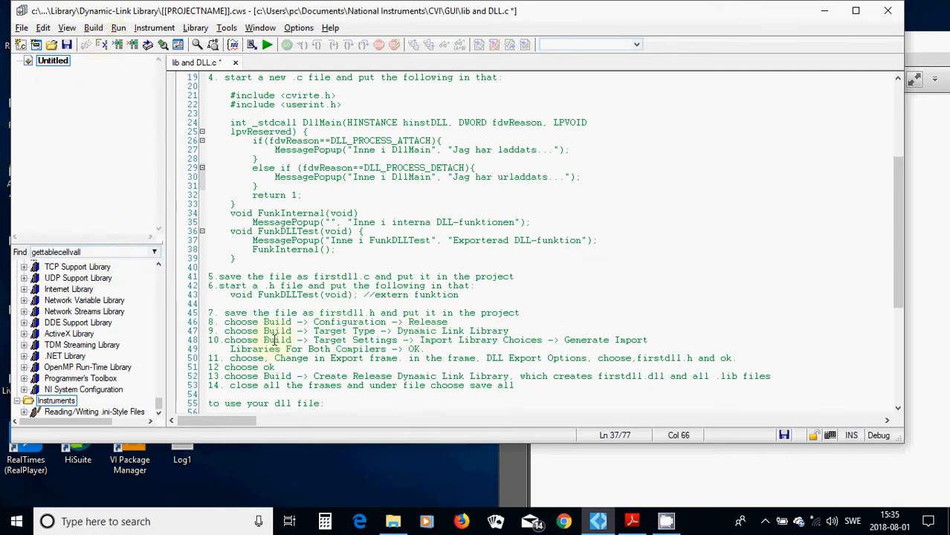
mouse_move(255, 339)
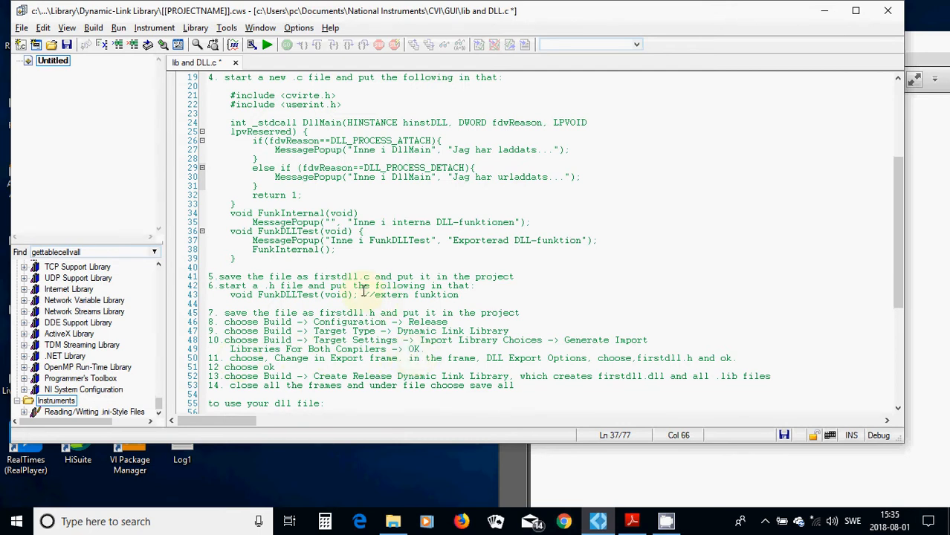
scroll("down", 3)
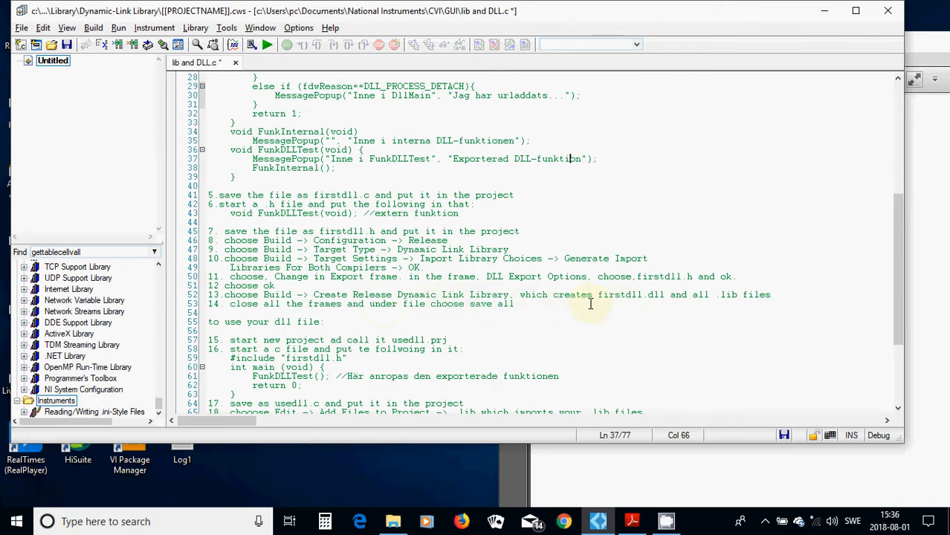
mouse_move(663, 307)
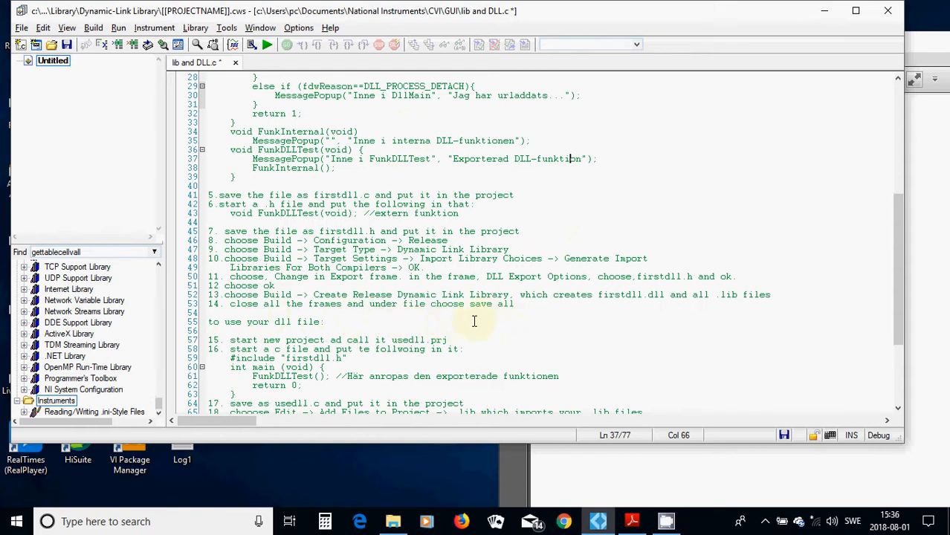
left_click(13, 28)
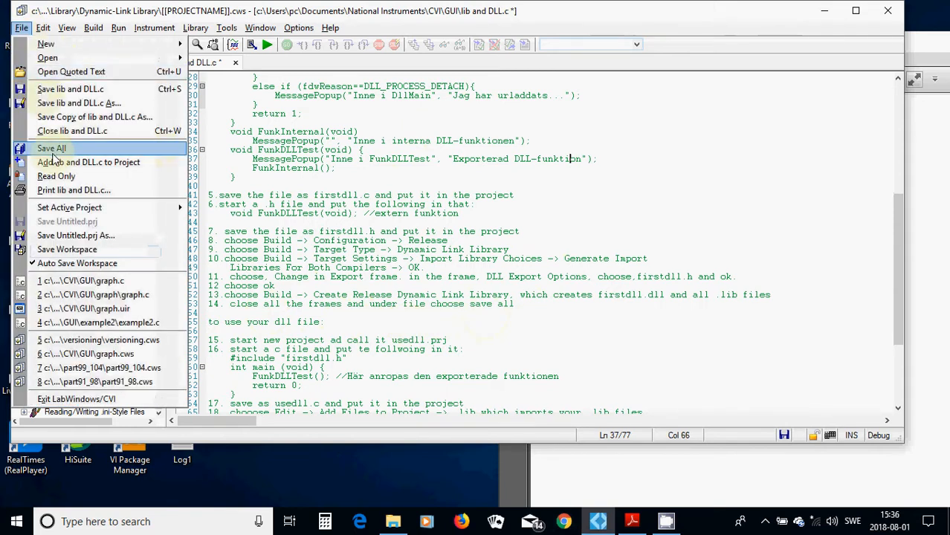
left_click(51, 148)
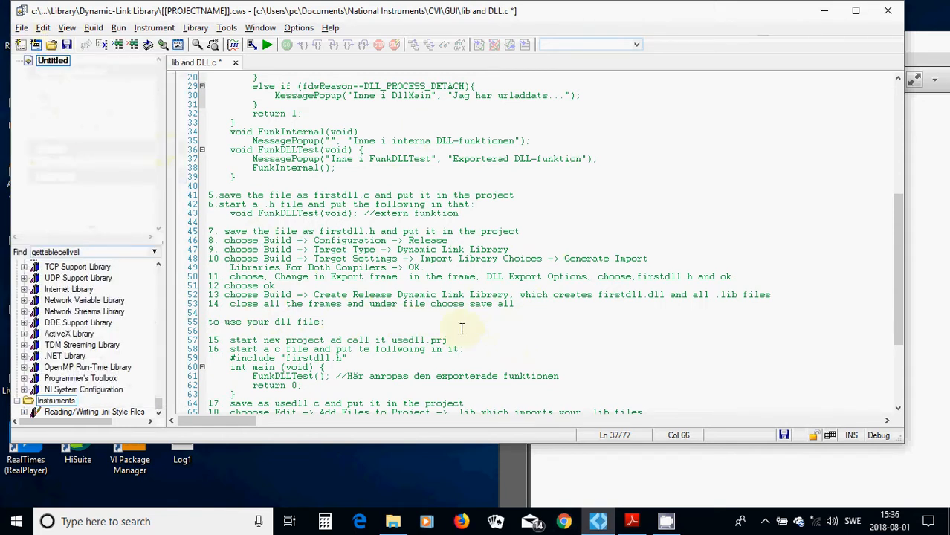
mouse_move(344, 321)
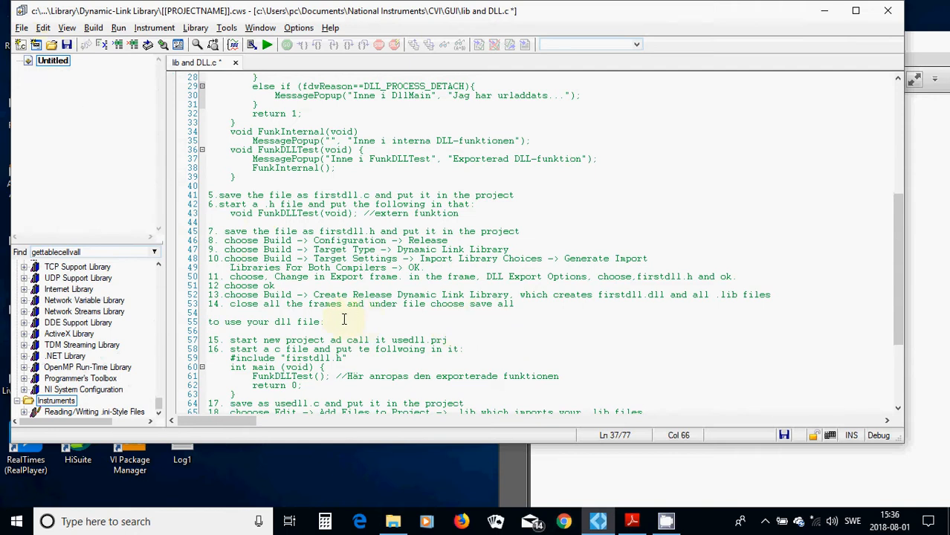
- Scroll to the final DLL steps and correct 'ad' to 'and' on line 57
scroll("down", 3)
type("n")
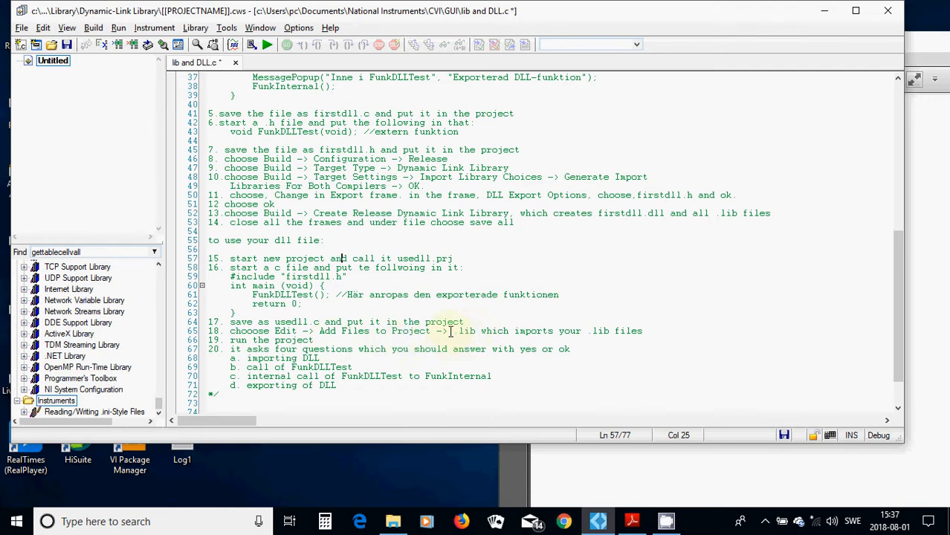
mouse_move(497, 340)
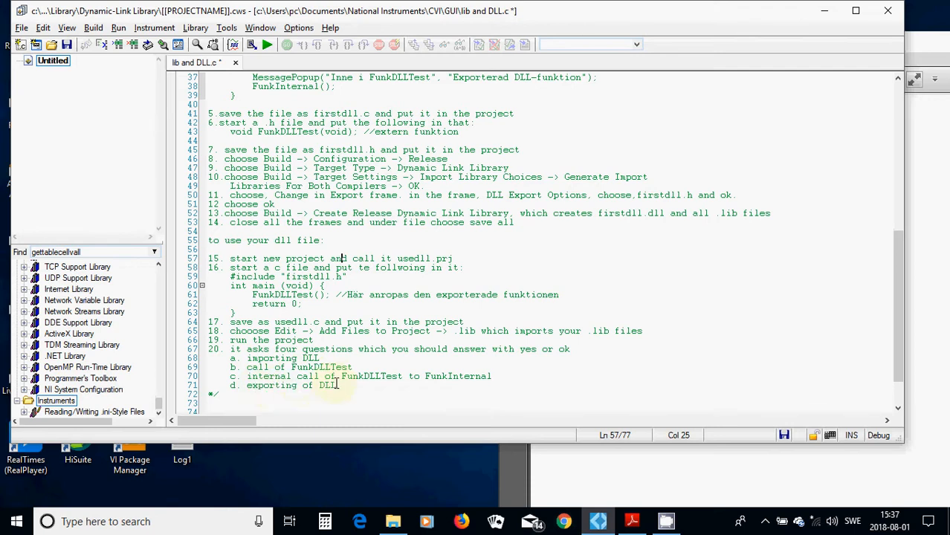
mouse_move(429, 385)
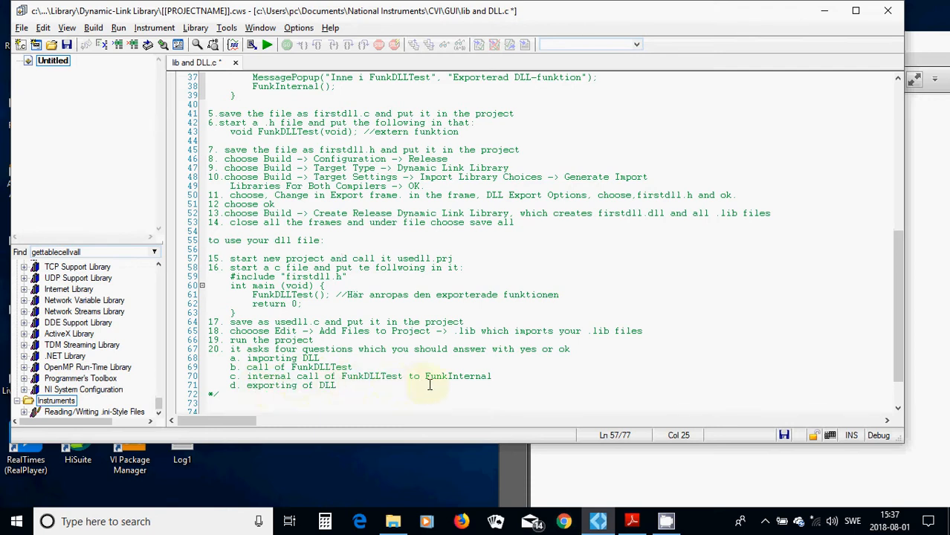
mouse_move(386, 394)
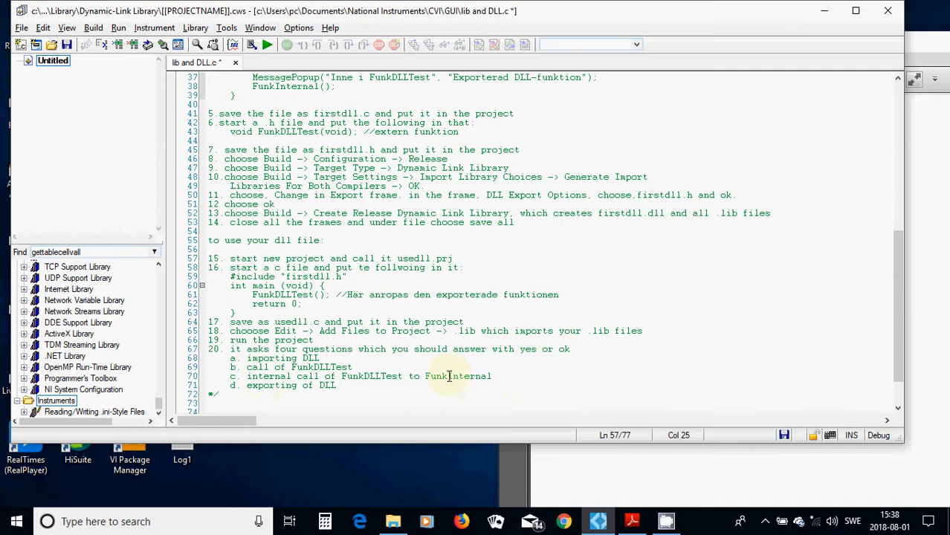
mouse_move(526, 336)
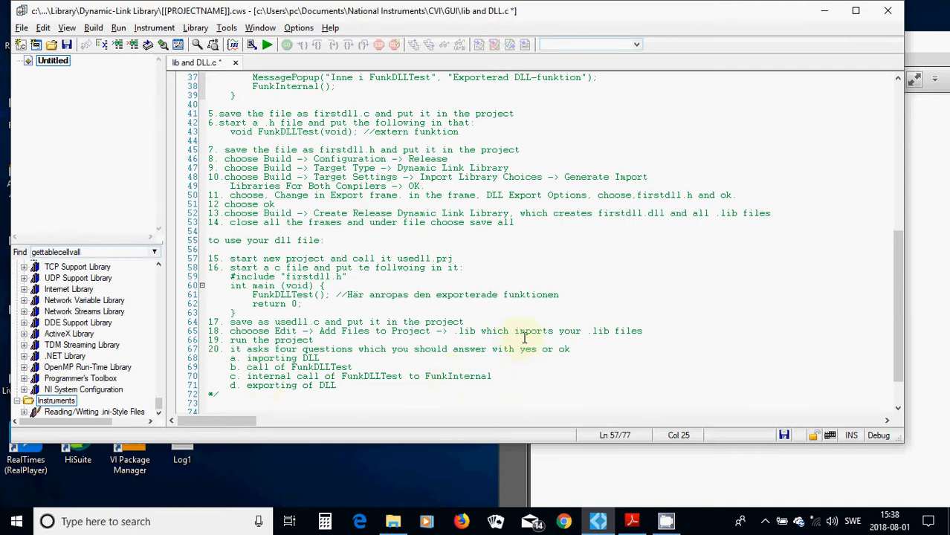